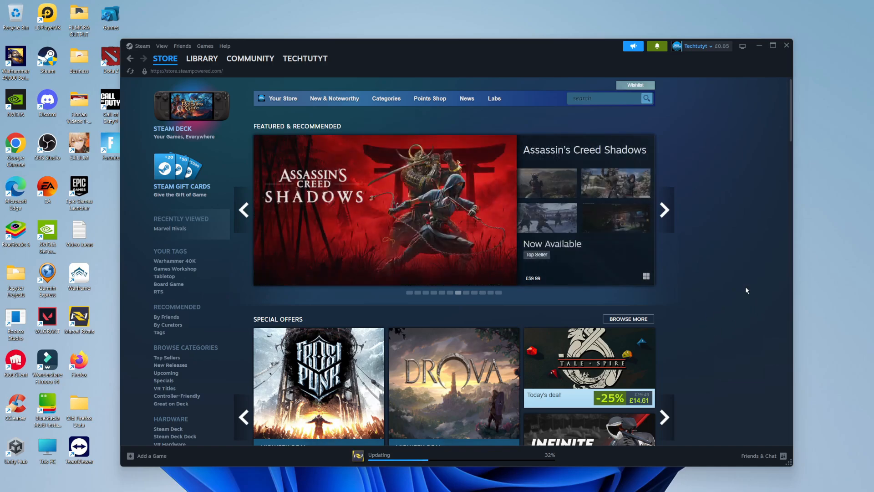
pyautogui.moveTo(718, 271)
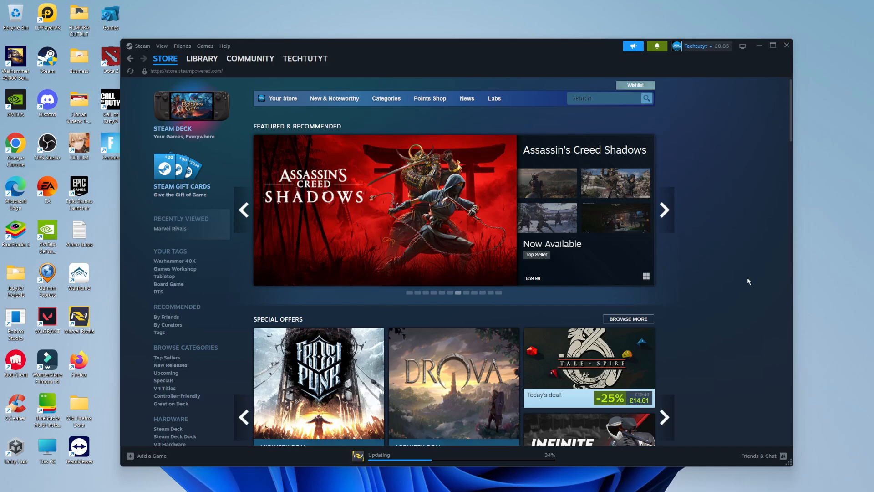
# Switch to the Steam library to reach Warframe's game page.
pyautogui.click(202, 59)
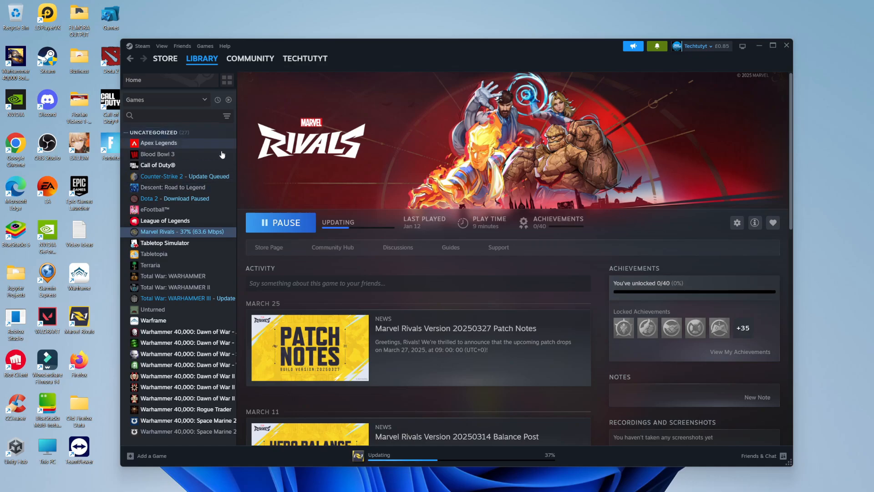
pyautogui.moveTo(253, 83)
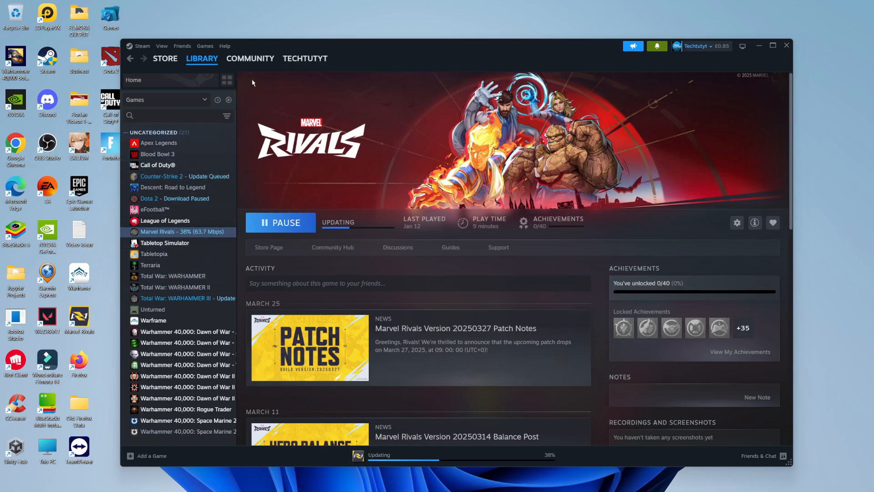
pyautogui.moveTo(253, 240)
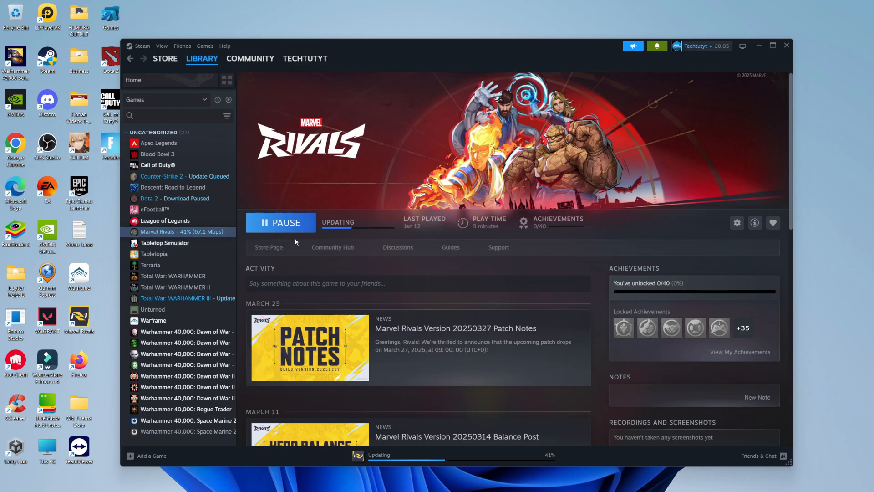
pyautogui.moveTo(460, 247)
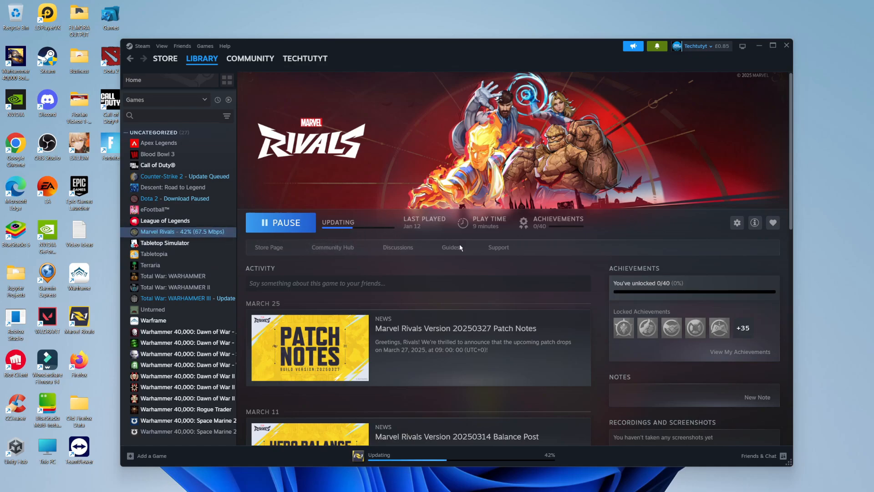
pyautogui.moveTo(421, 239)
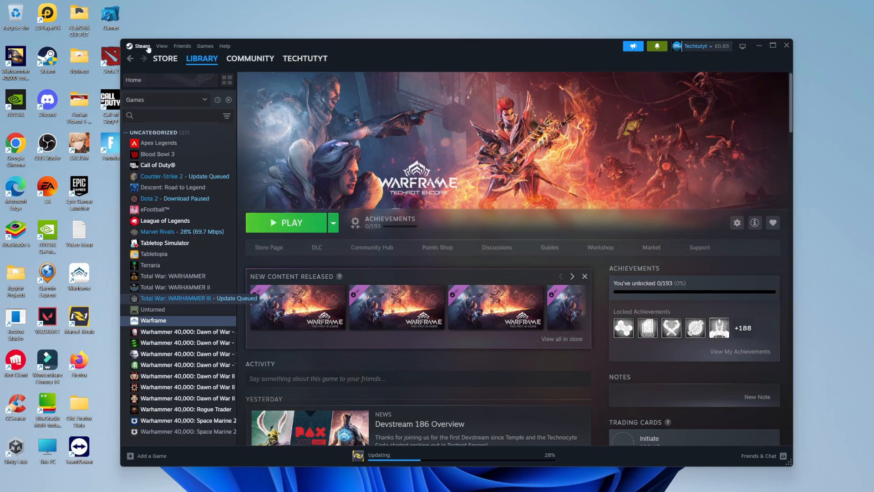
# Take the Steam client into Offline Mode from the Steam menu's Go Offline option.
pyautogui.click(142, 46)
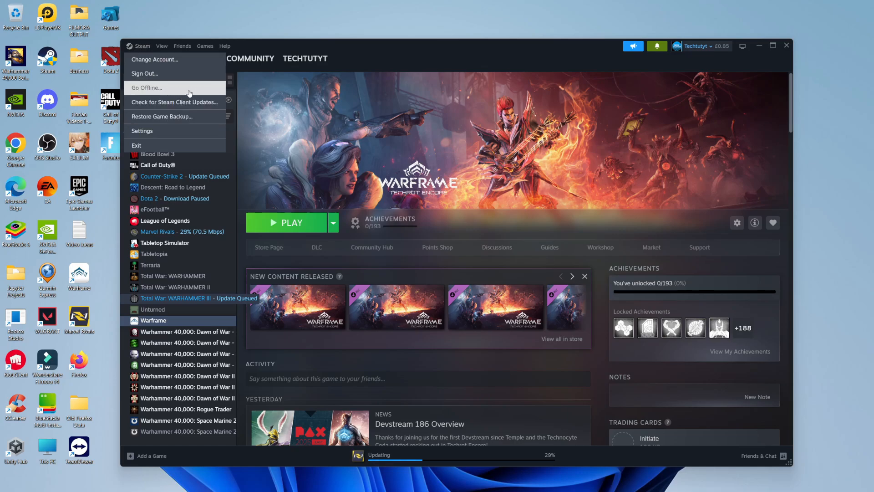
pyautogui.click(147, 87)
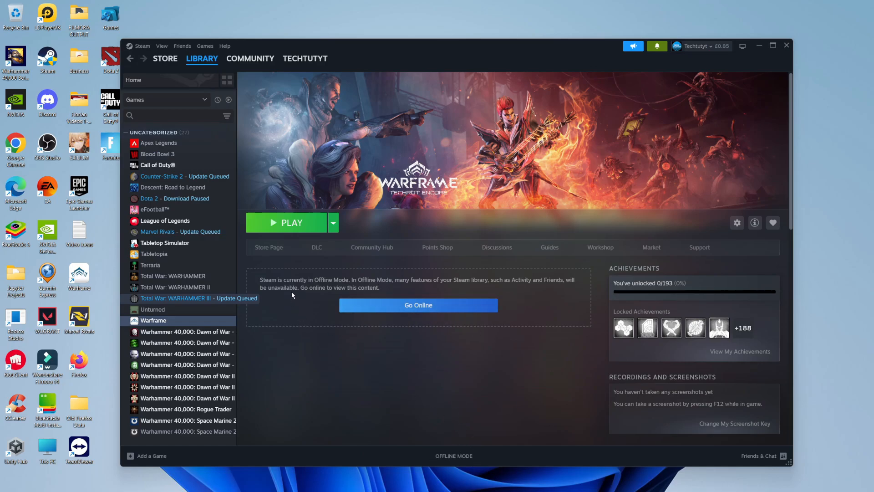
pyautogui.moveTo(410, 289)
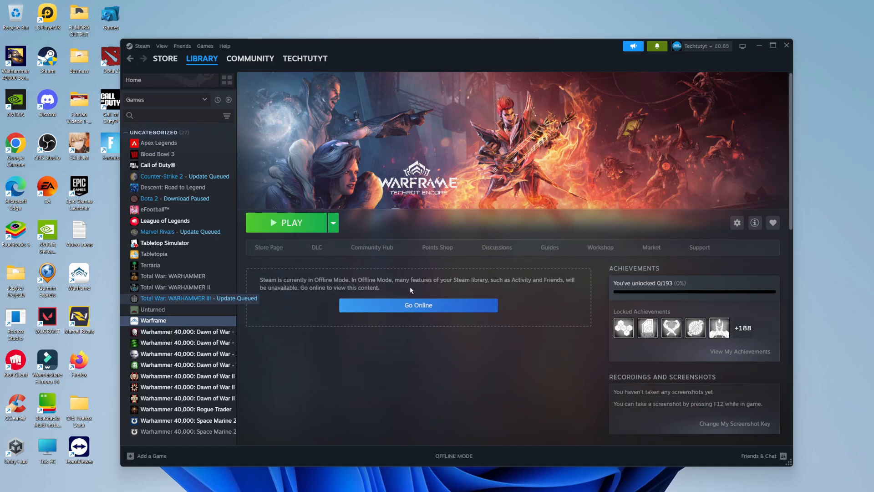
pyautogui.moveTo(365, 289)
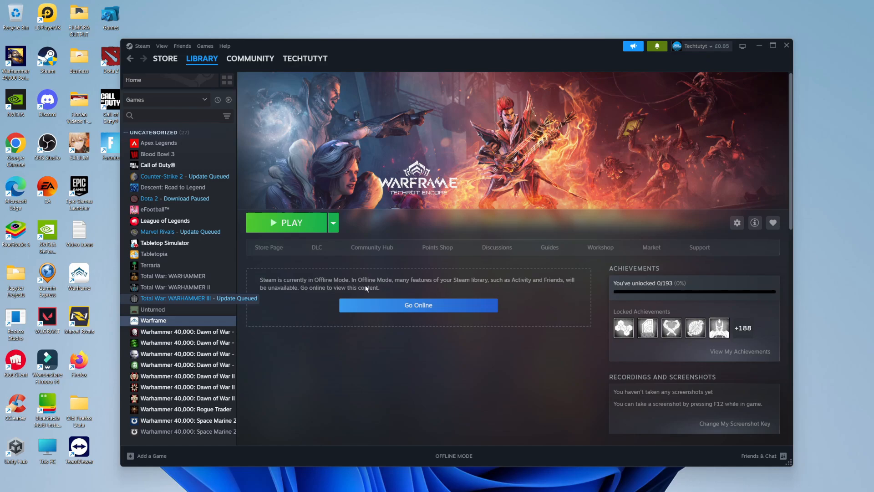
pyautogui.moveTo(304, 297)
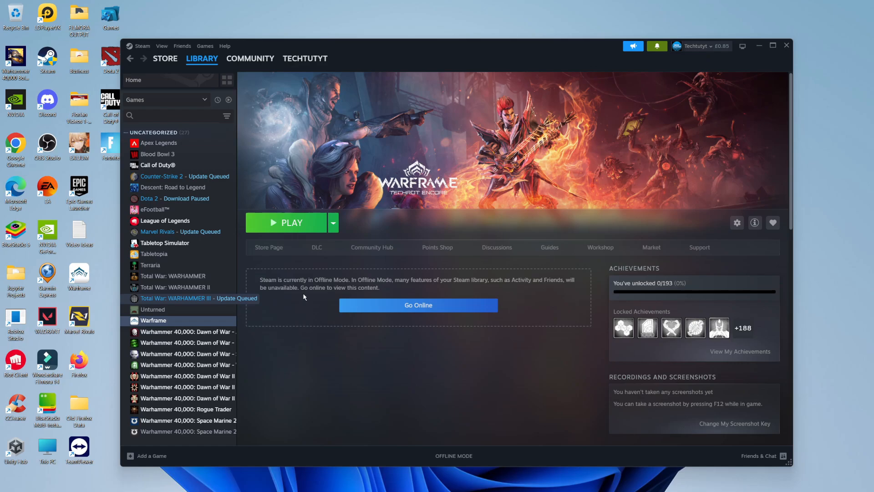
pyautogui.moveTo(302, 228)
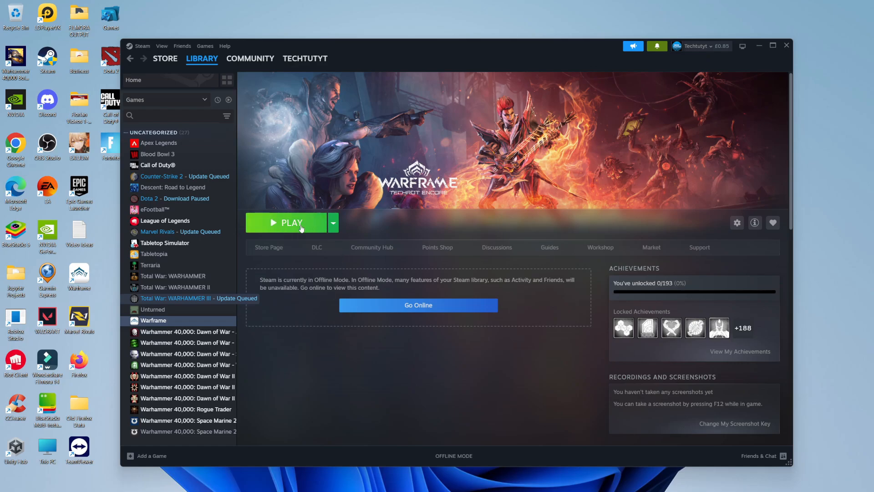
# Launch Warframe from its library page, bringing up the End User License Agreement window.
pyautogui.click(288, 222)
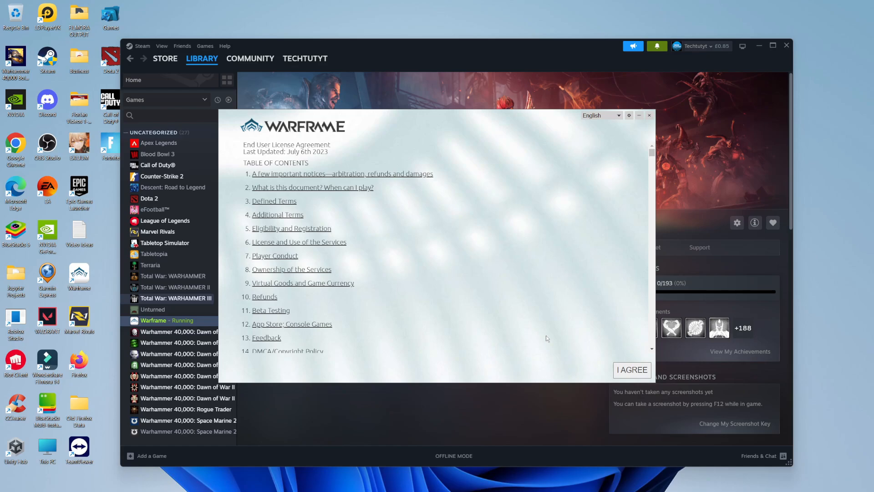
pyautogui.moveTo(470, 301)
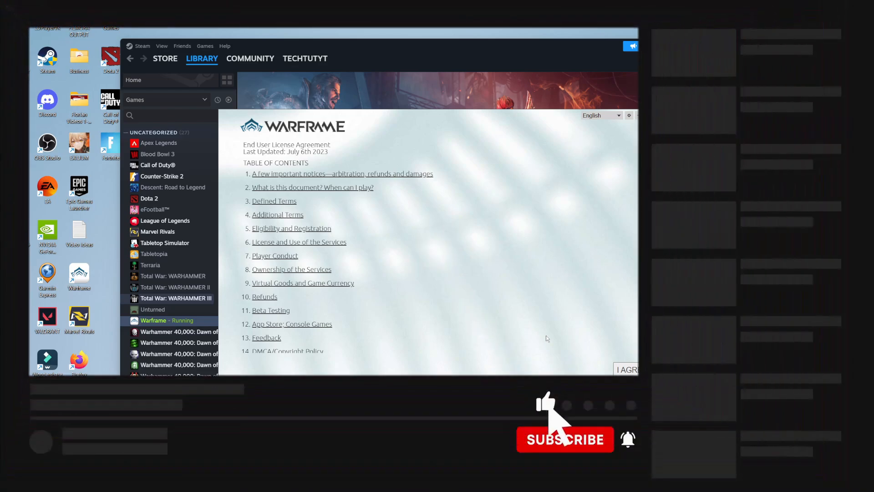
pyautogui.click(565, 439)
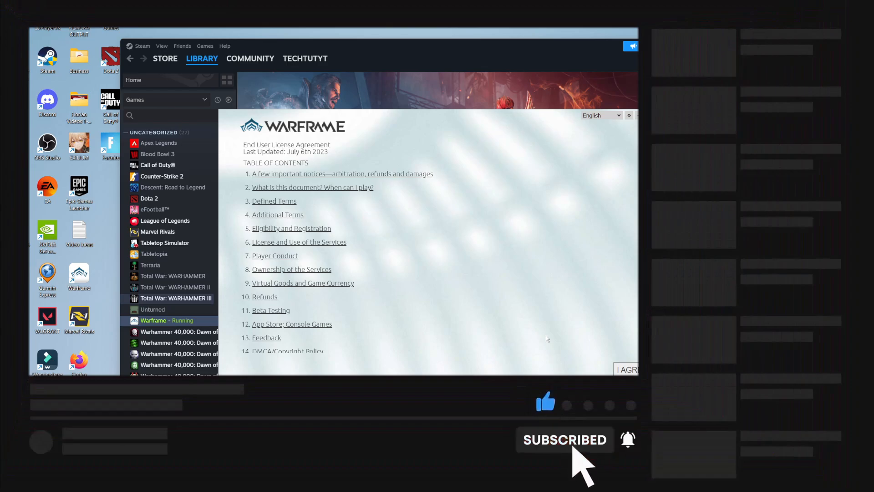